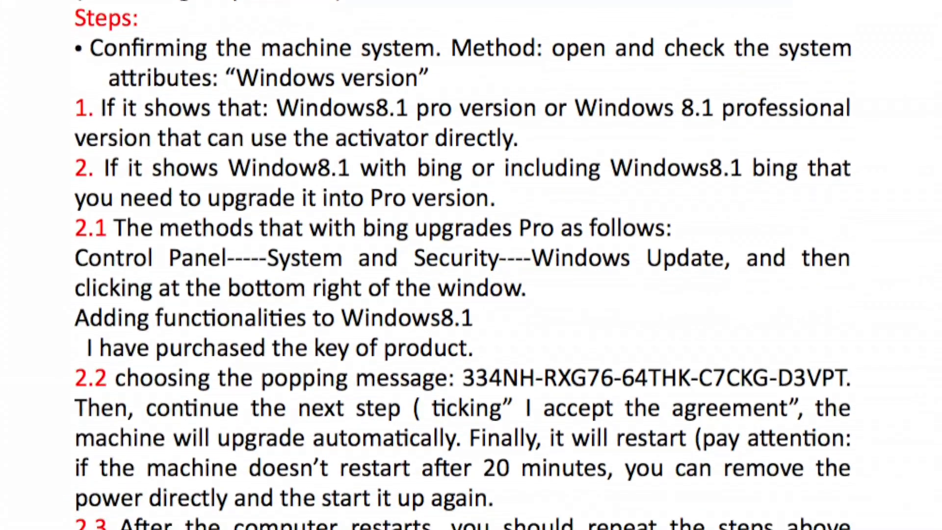
Scroll the activation instructions down to the activator download address line
scroll(down, 3)
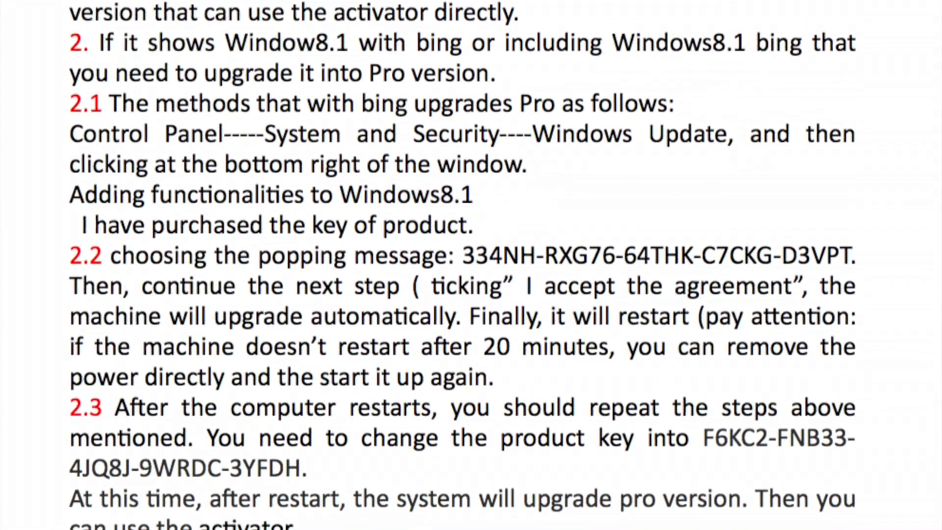
scroll(down, 3)
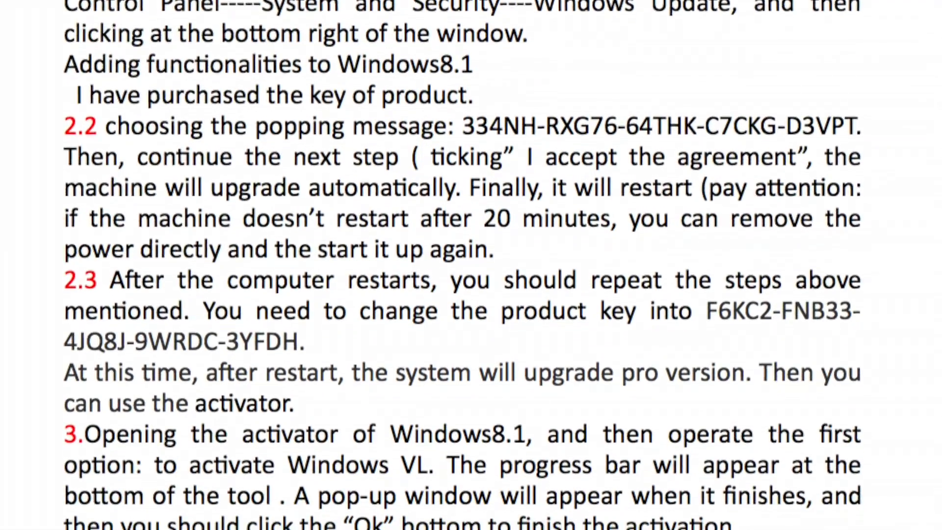
scroll(down, 3)
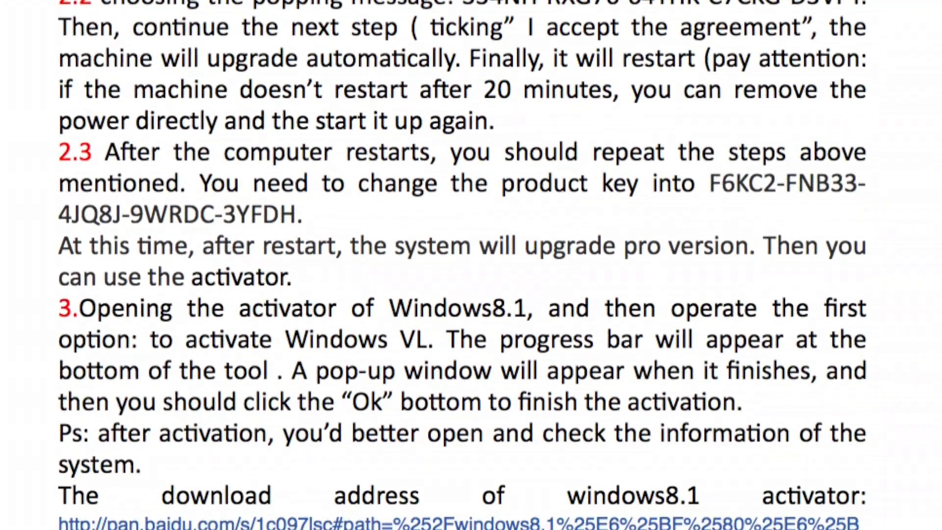
scroll(down, 3)
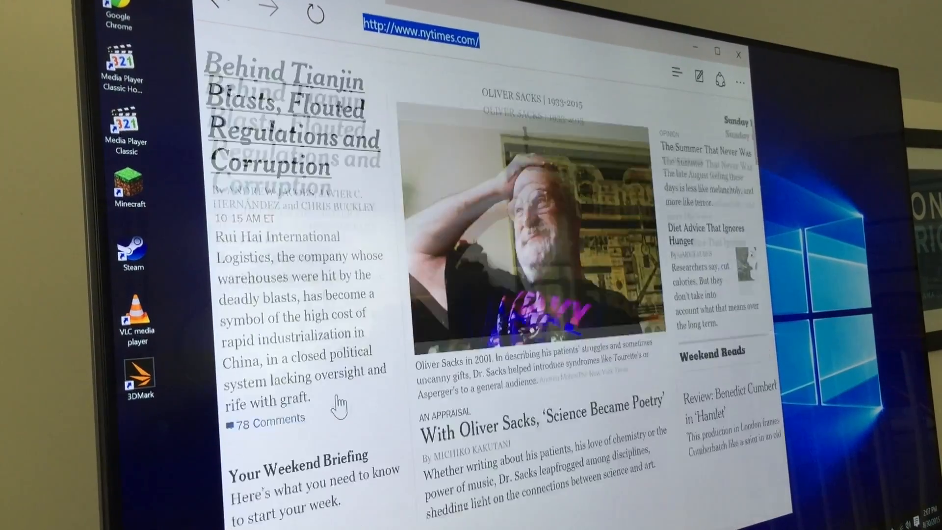
scroll(down, 3)
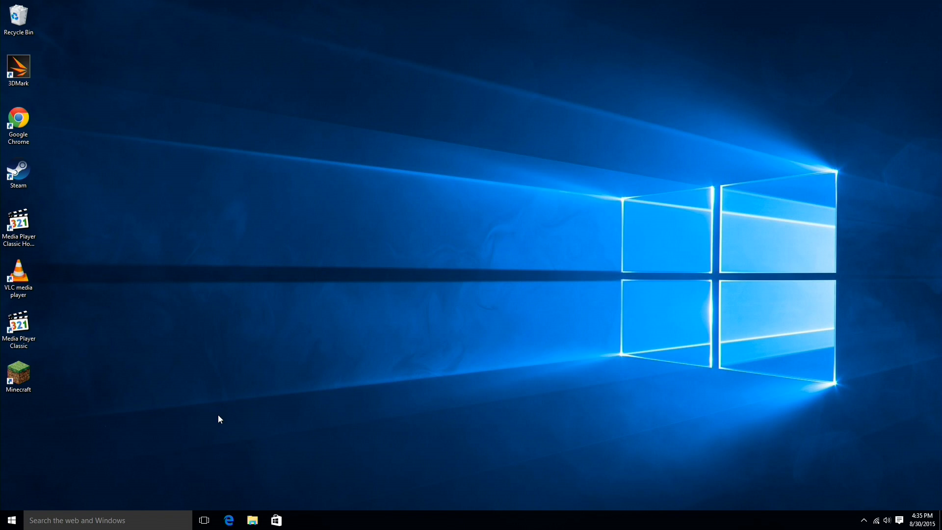
Launch Edge and open the NYT 'With Oliver Sacks, Science Became Poetry' appraisal article
click(229, 520)
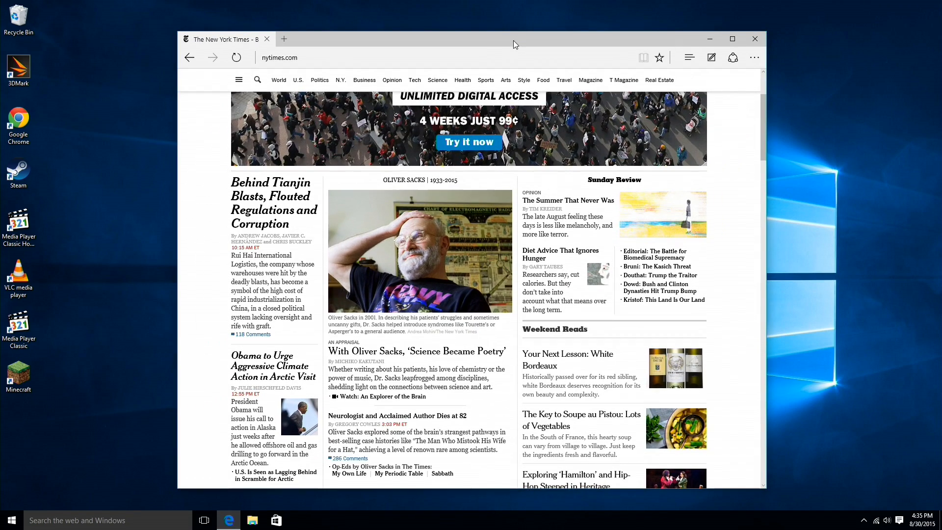
mouse_move(416, 351)
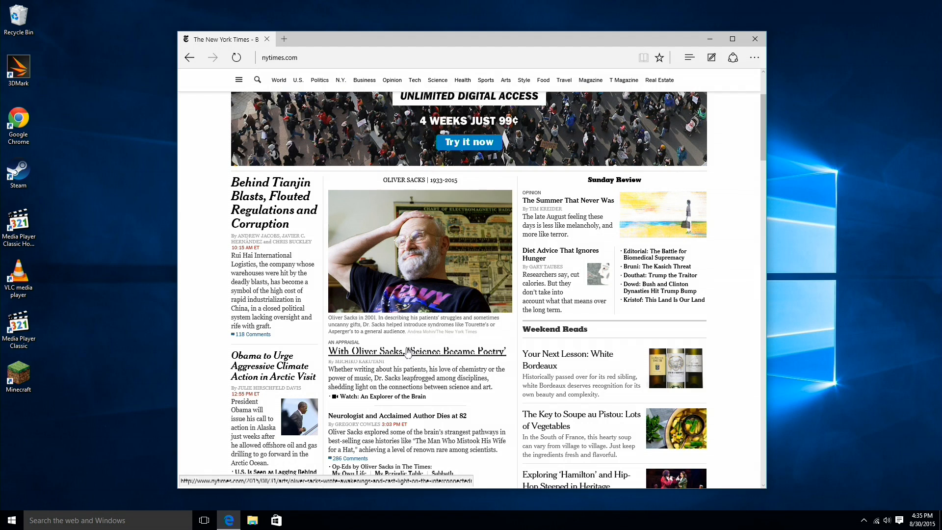
click(418, 351)
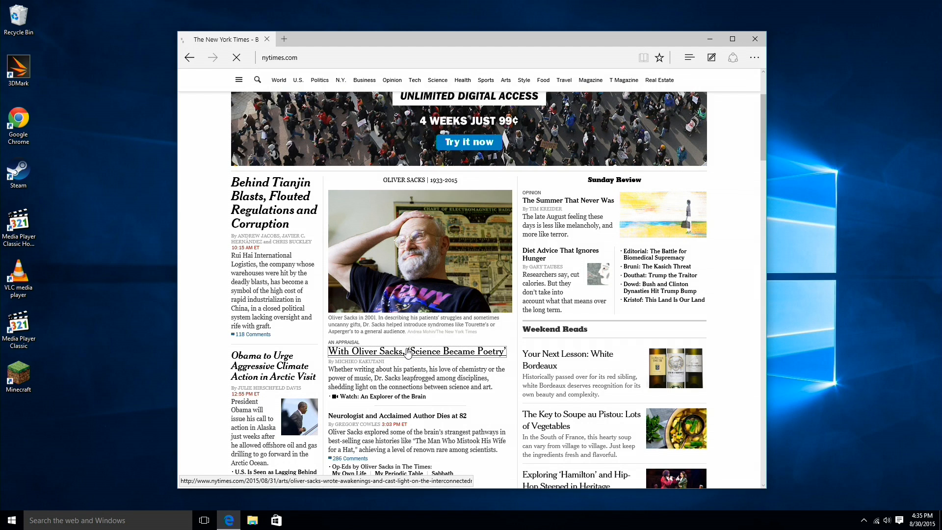
click(416, 351)
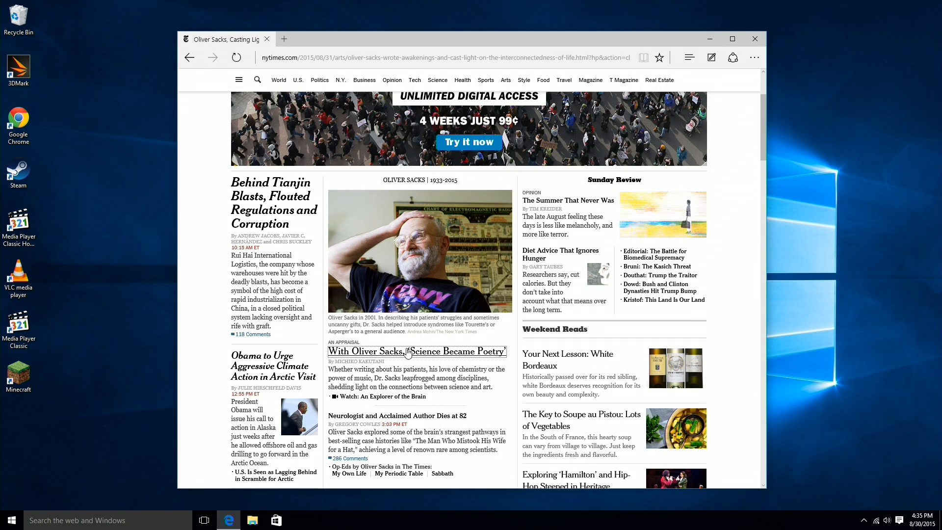
click(417, 351)
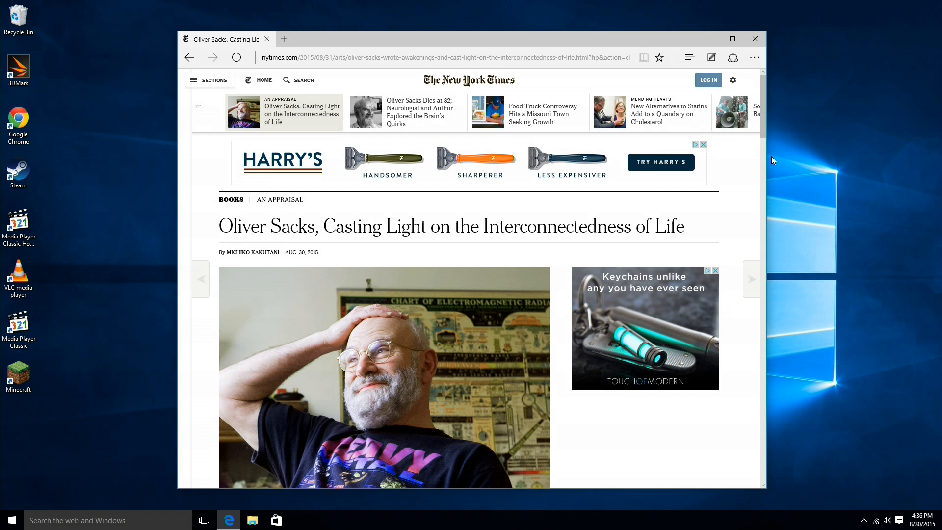
Read down through the Oliver Sacks article past its embedded video
scroll(down, 3)
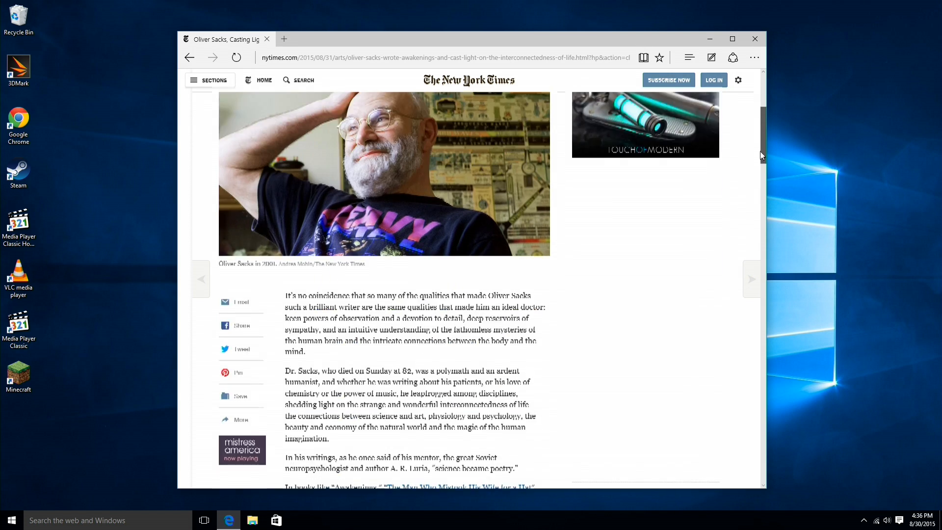
scroll(down, 3)
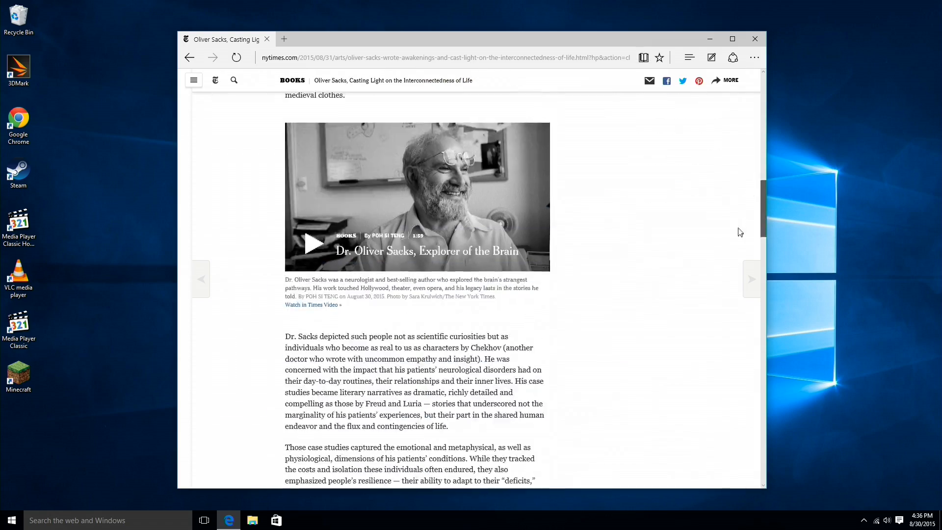
scroll(down, 3)
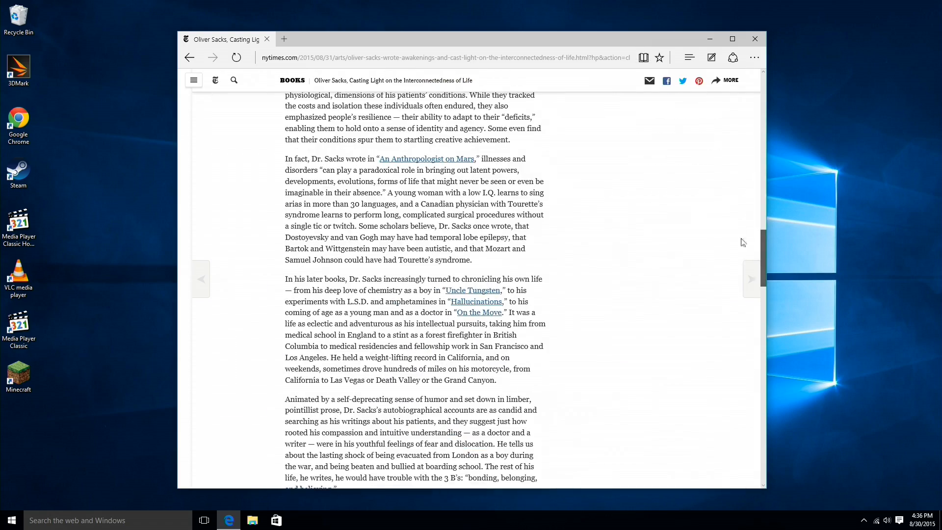
scroll(up, 3)
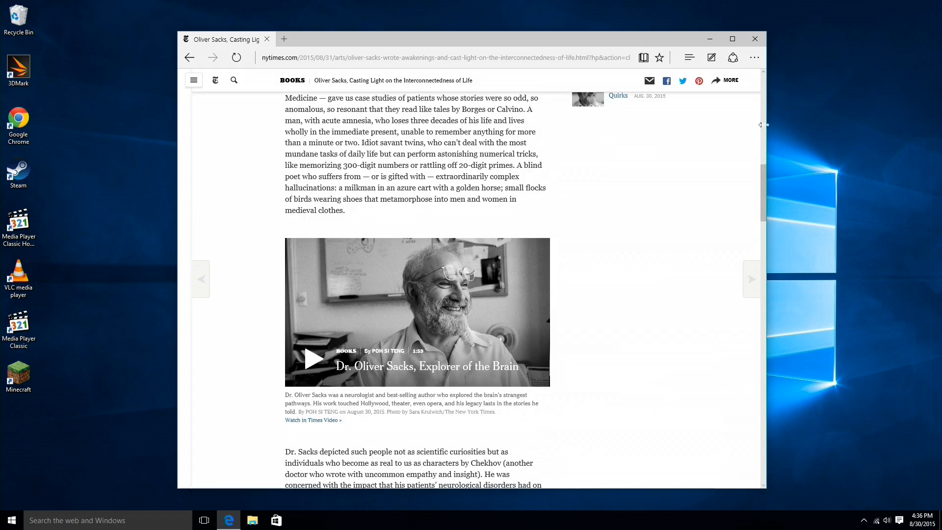
scroll(down, 3)
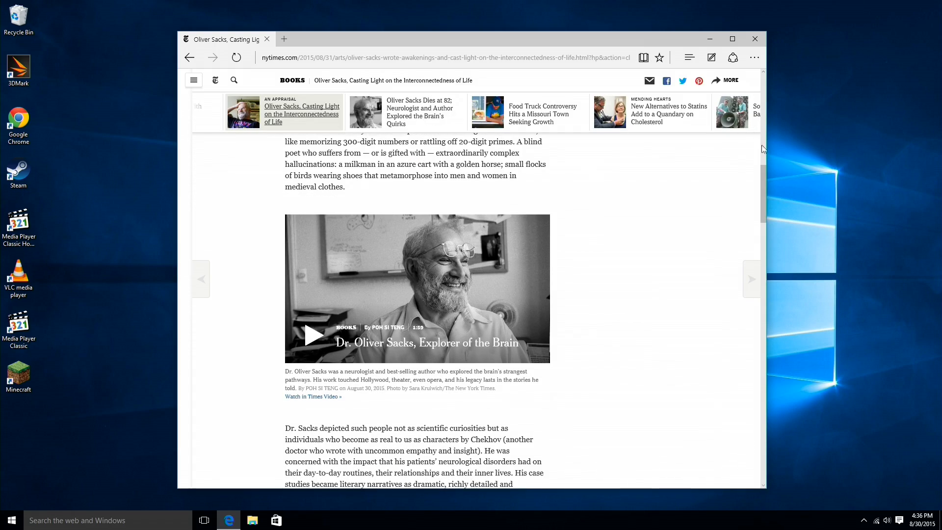
scroll(up, 3)
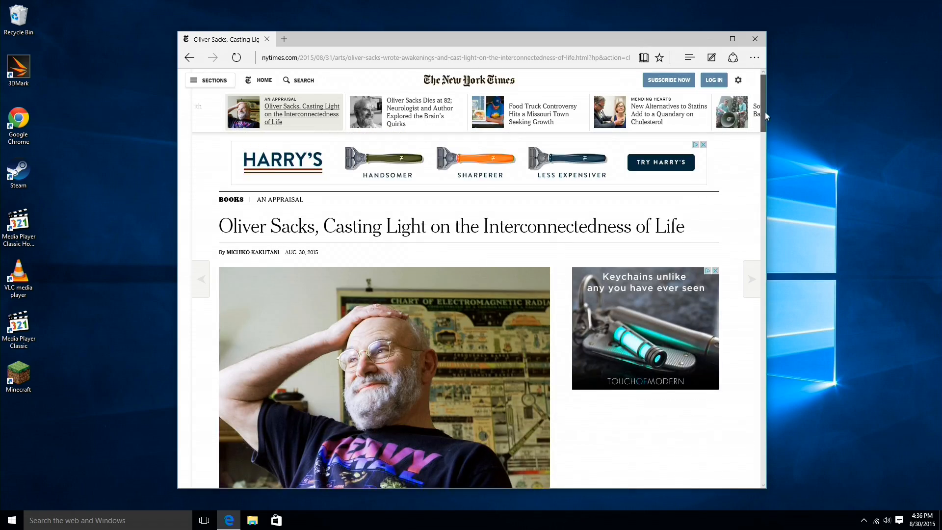
scroll(down, 3)
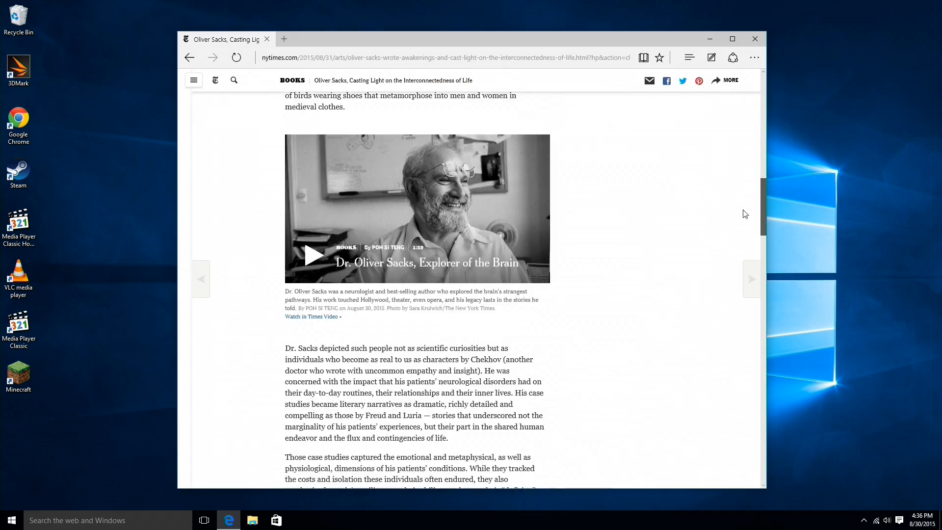
scroll(down, 3)
text(youtube)
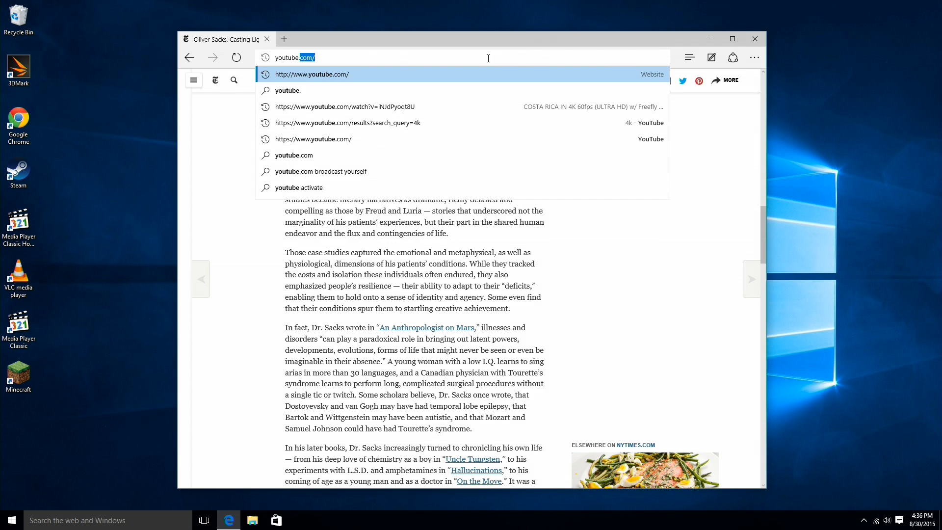
Go to the Lon Seidman YouTube channel (youtube.com/lon) and play its channel trailer
text(lon)
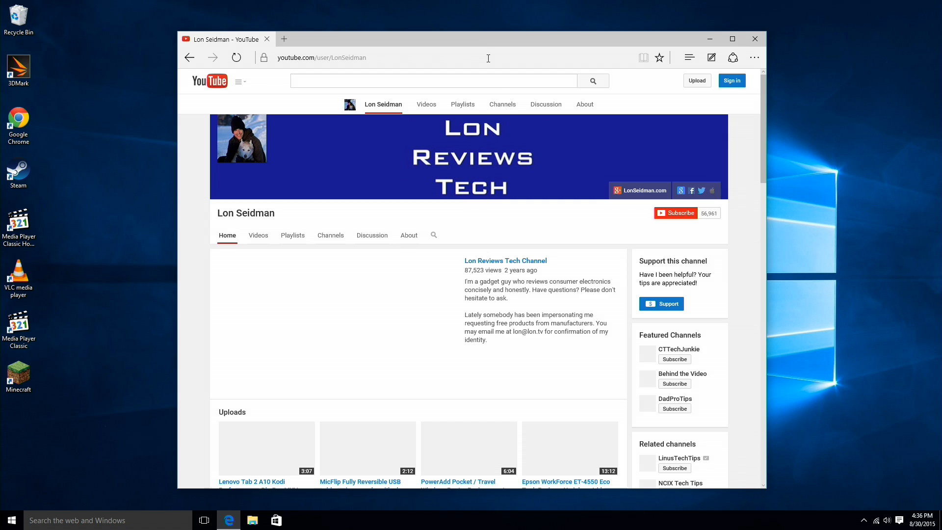
scroll(down, 3)
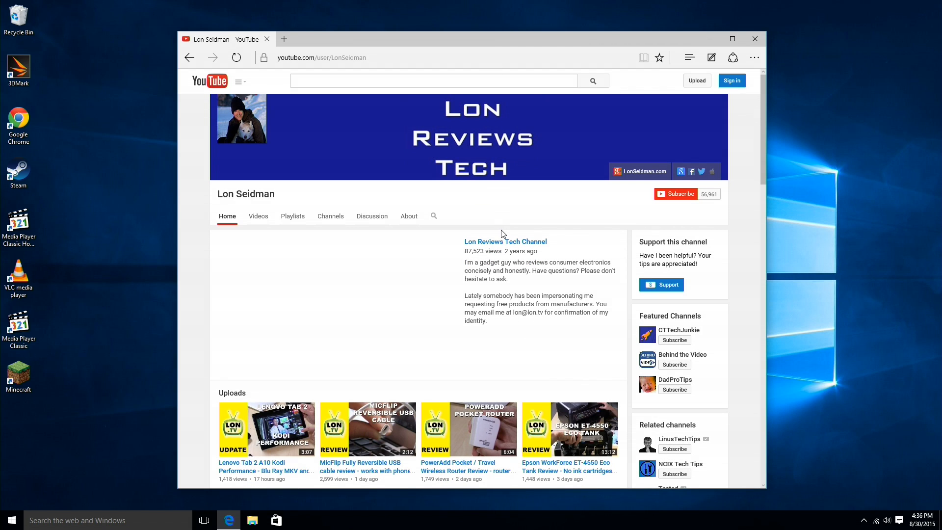
click(337, 304)
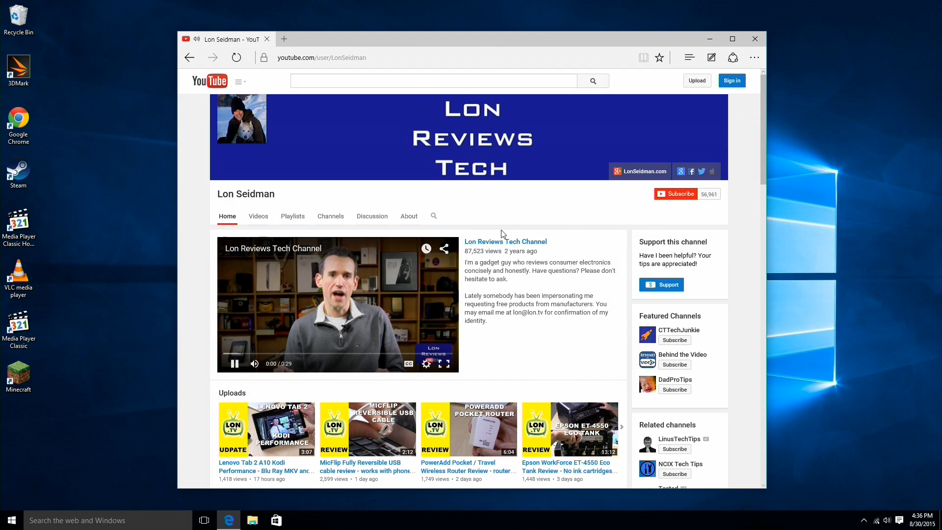
mouse_move(445, 363)
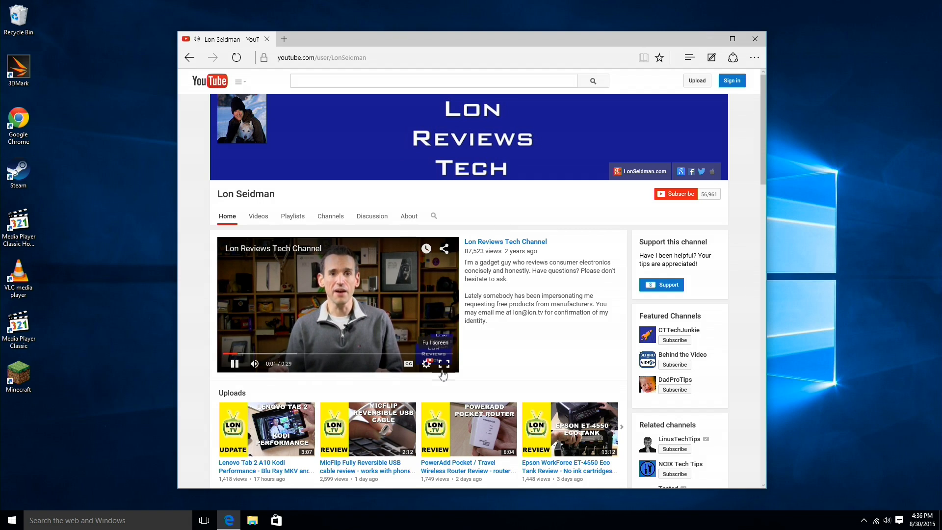